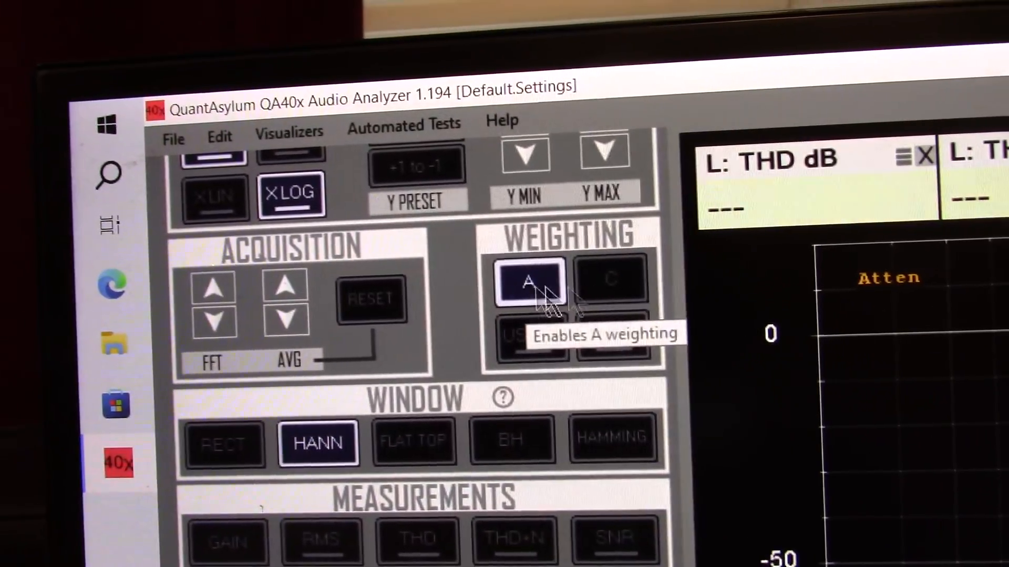
Set the full-scale input range to 0 dBV, giving a THD reading of -126.95 dB
click(614, 338)
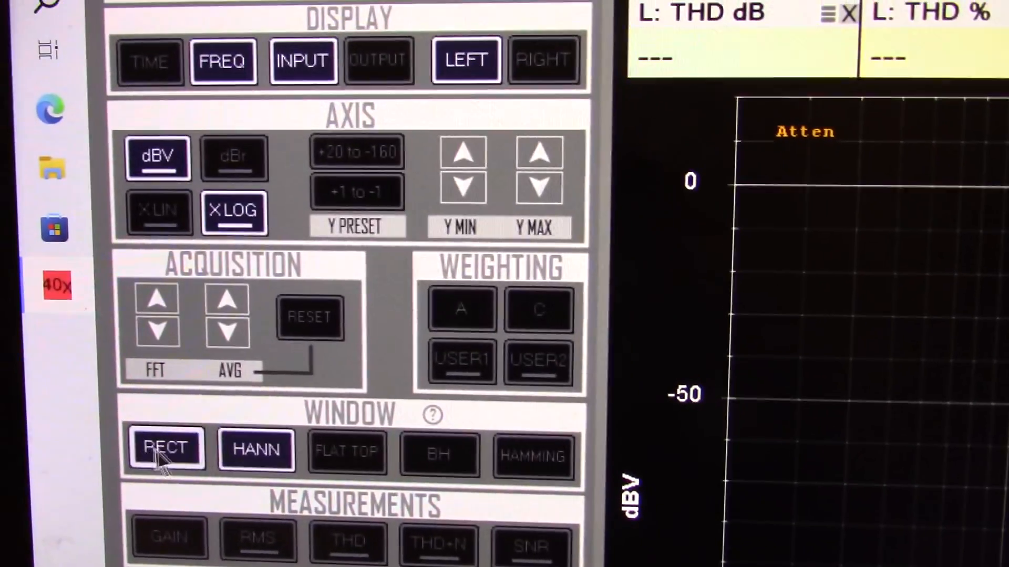
click(535, 468)
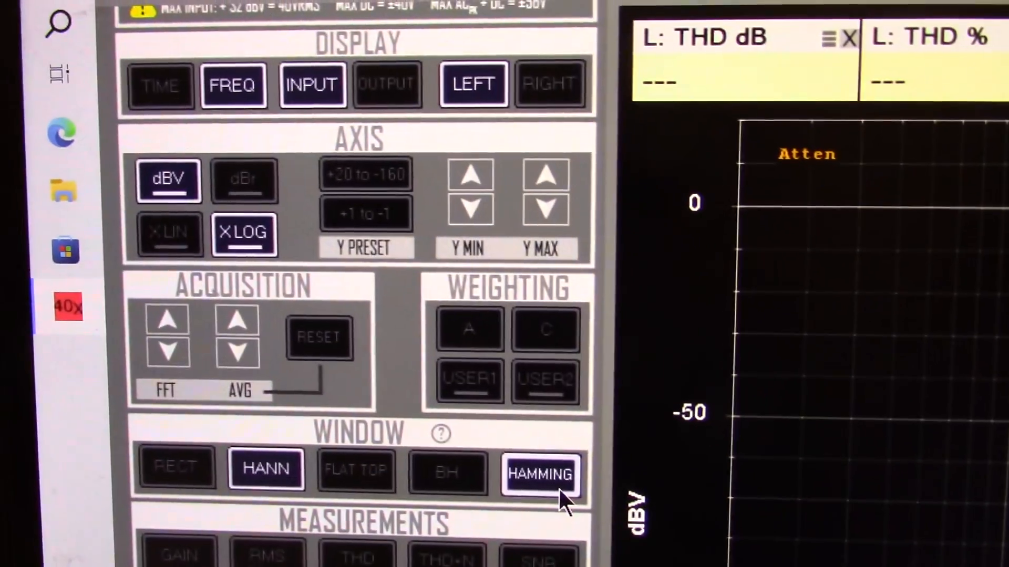
scroll(down, 3)
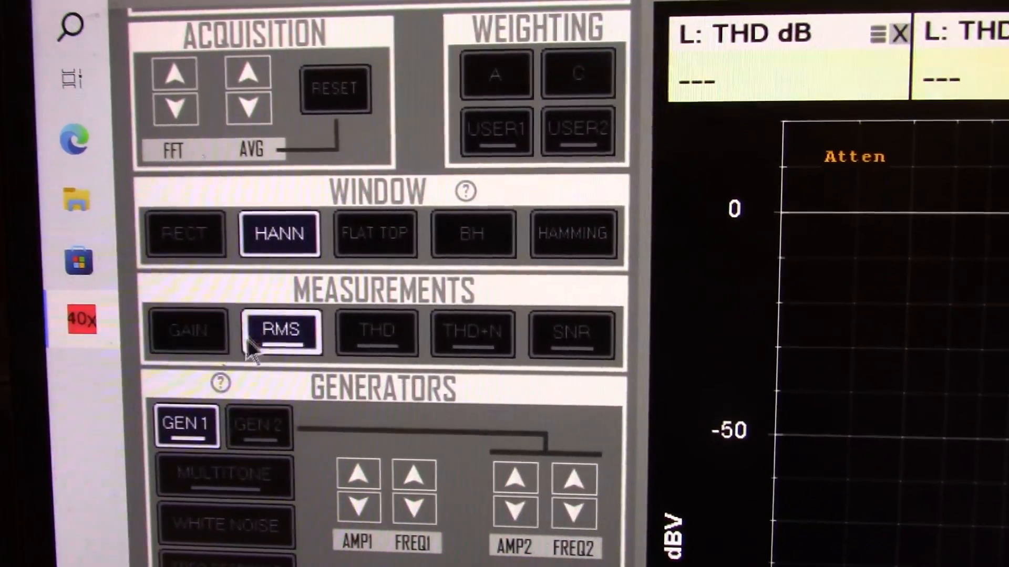
click(462, 318)
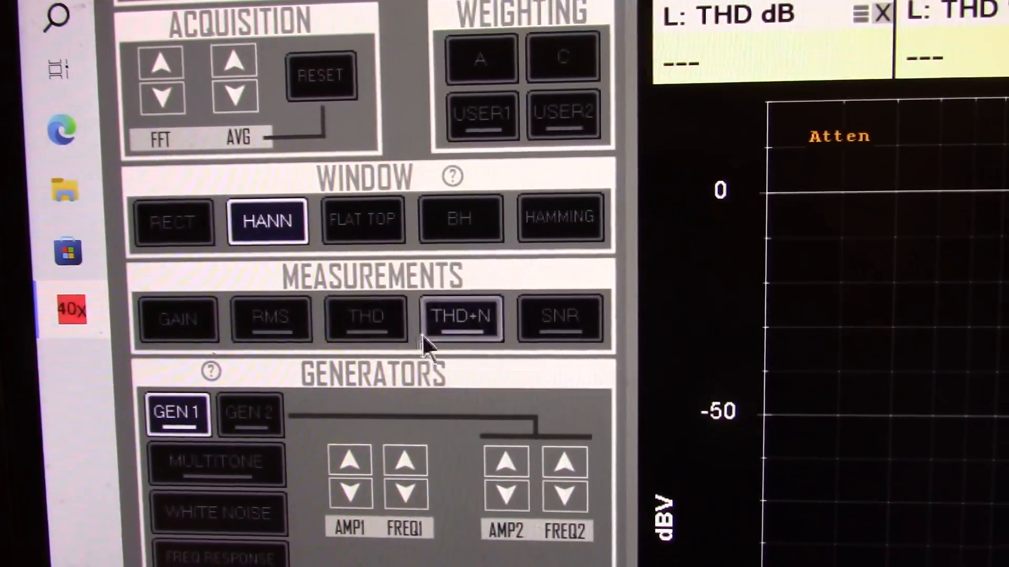
click(549, 324)
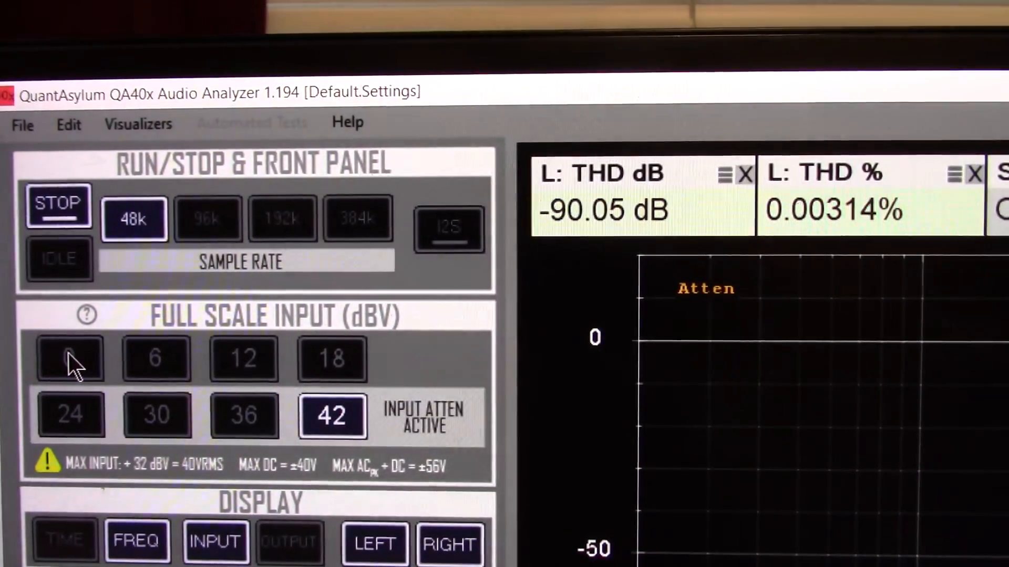
click(69, 359)
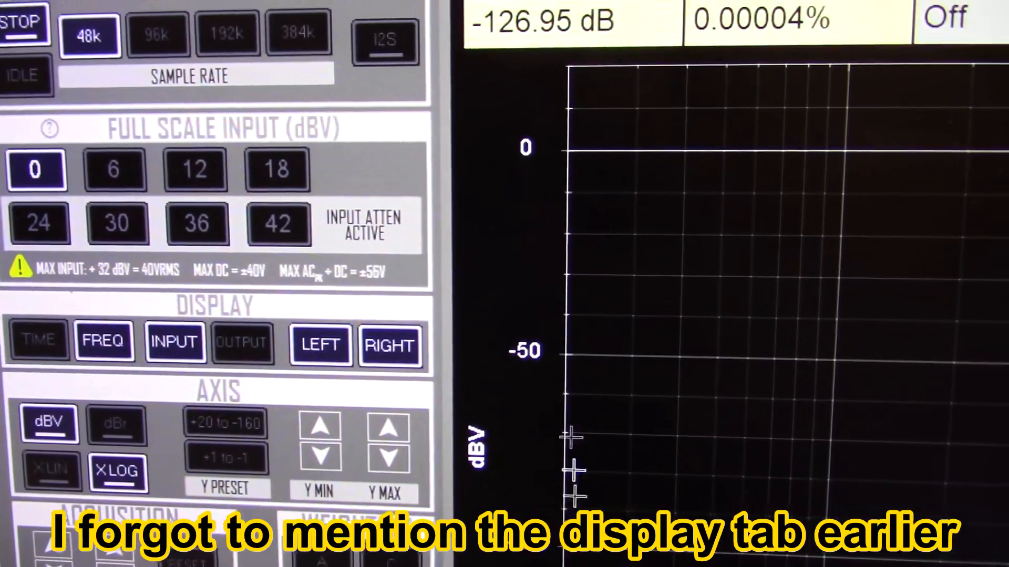
click(387, 347)
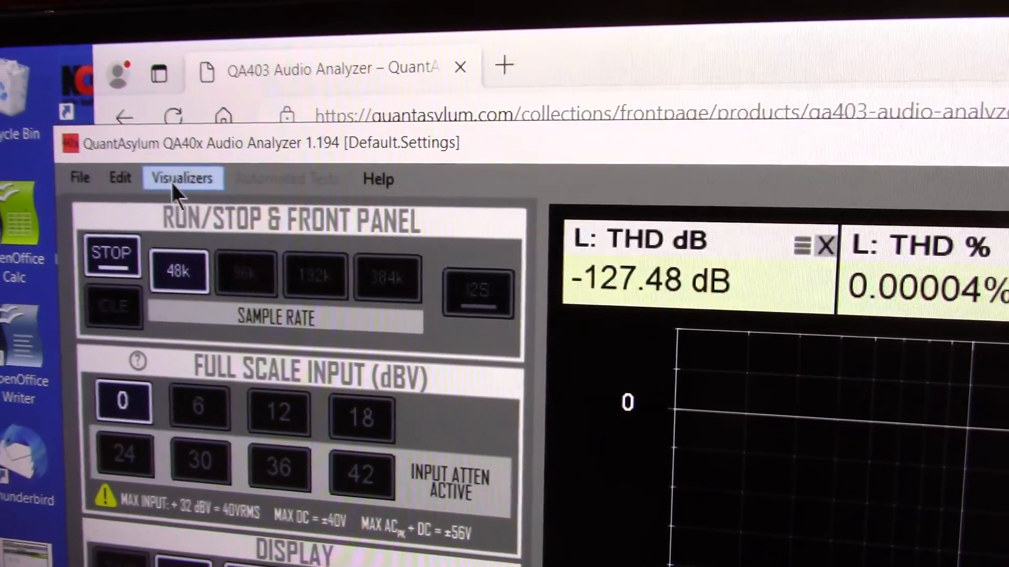
click(181, 177)
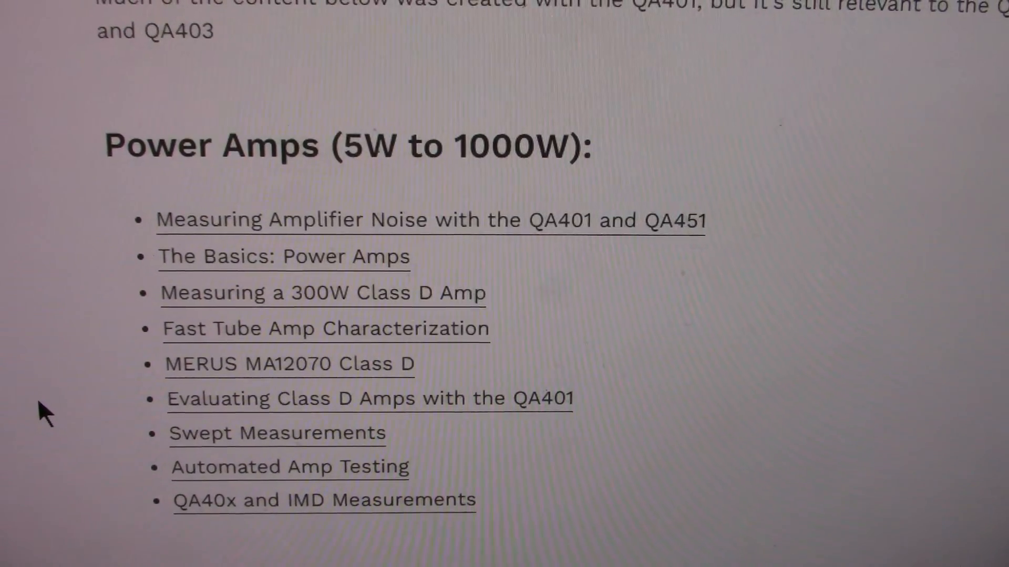
Scroll the application-note list past DACs, LDO Noise, Outboard Gear and Design Validation to Manufacturing Testing
scroll(down, 3)
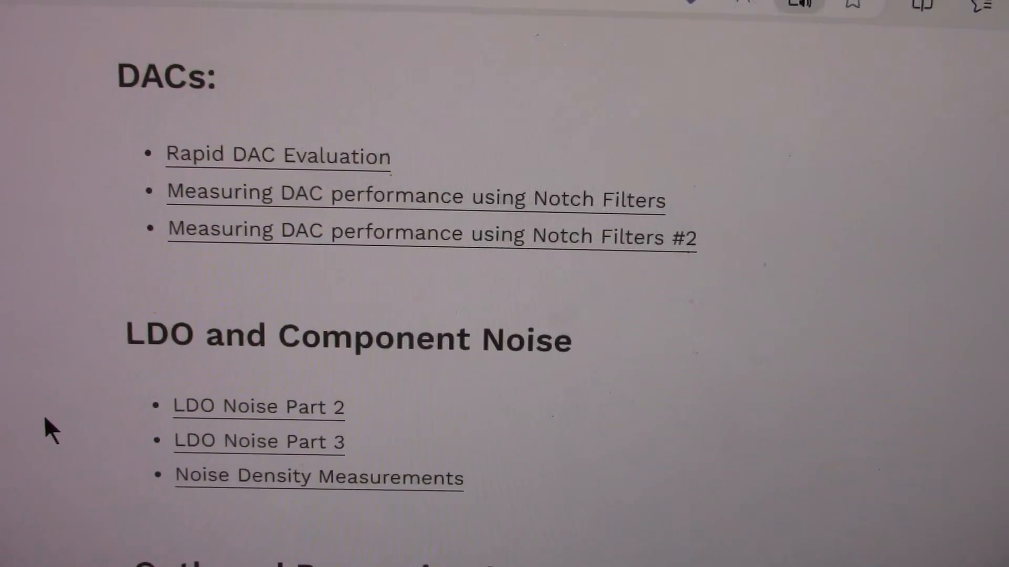
scroll(down, 3)
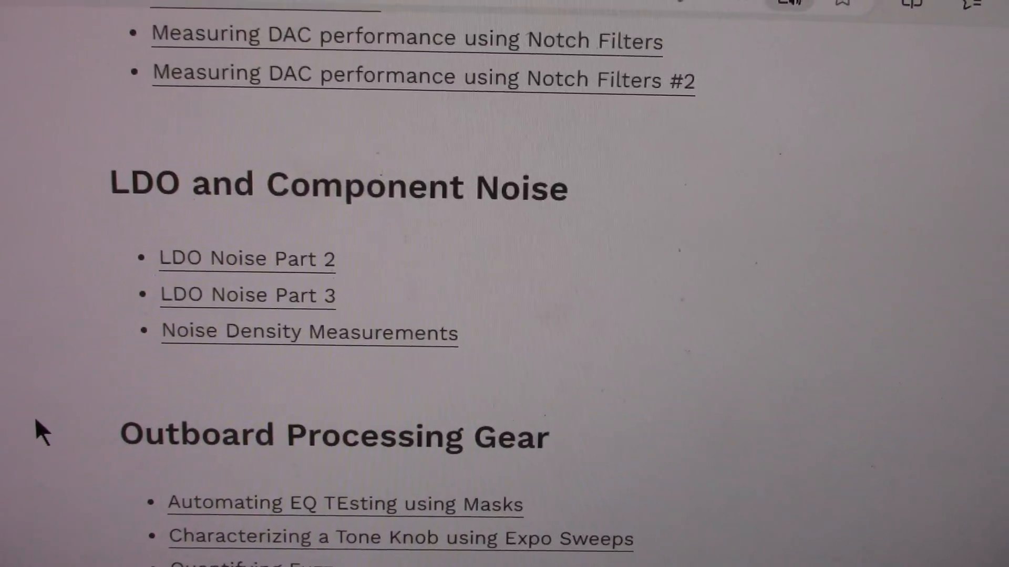
scroll(down, 3)
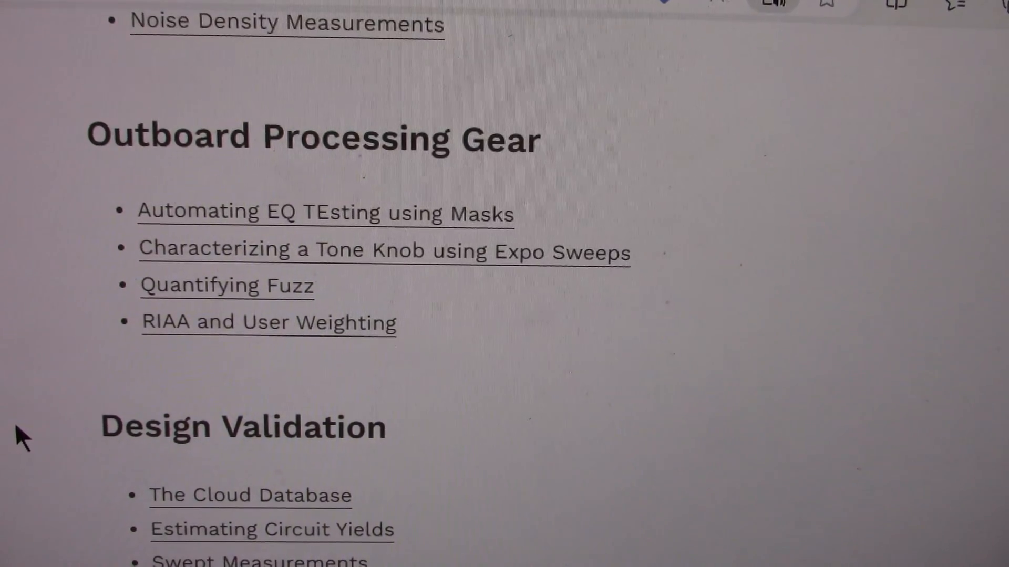
scroll(down, 3)
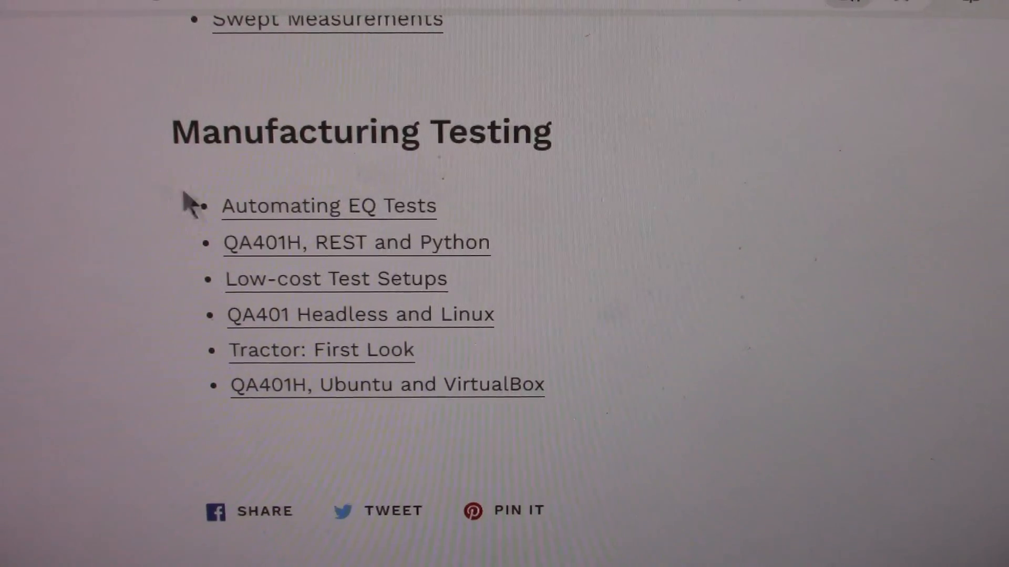